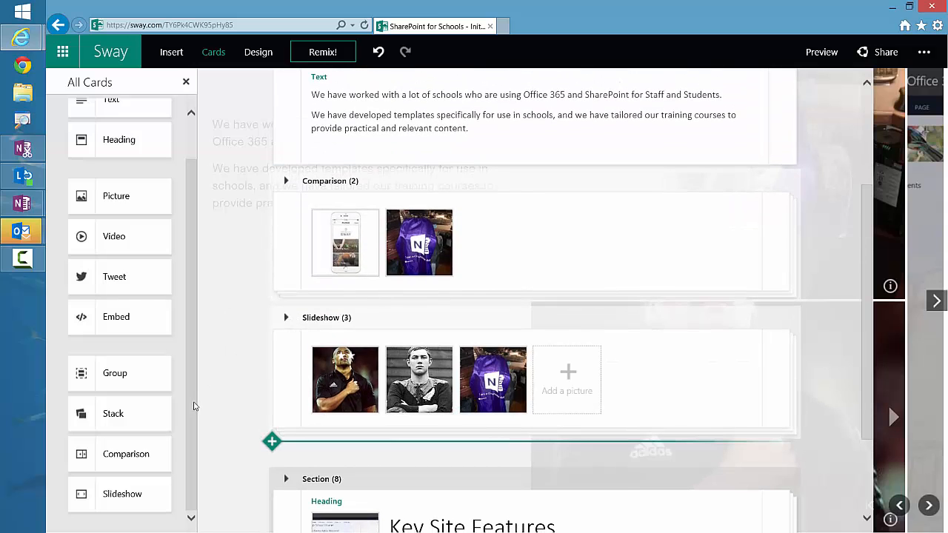
mouse_move(197, 396)
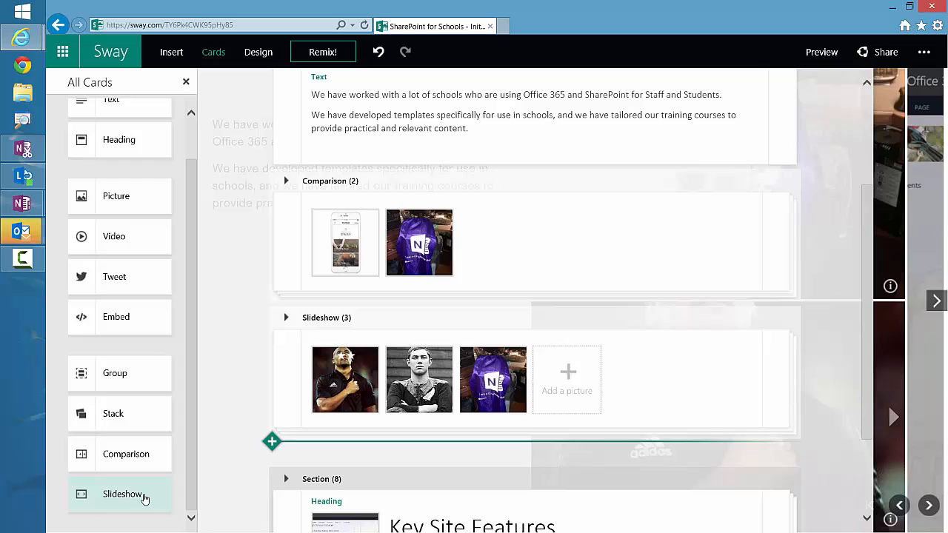
mouse_move(379, 188)
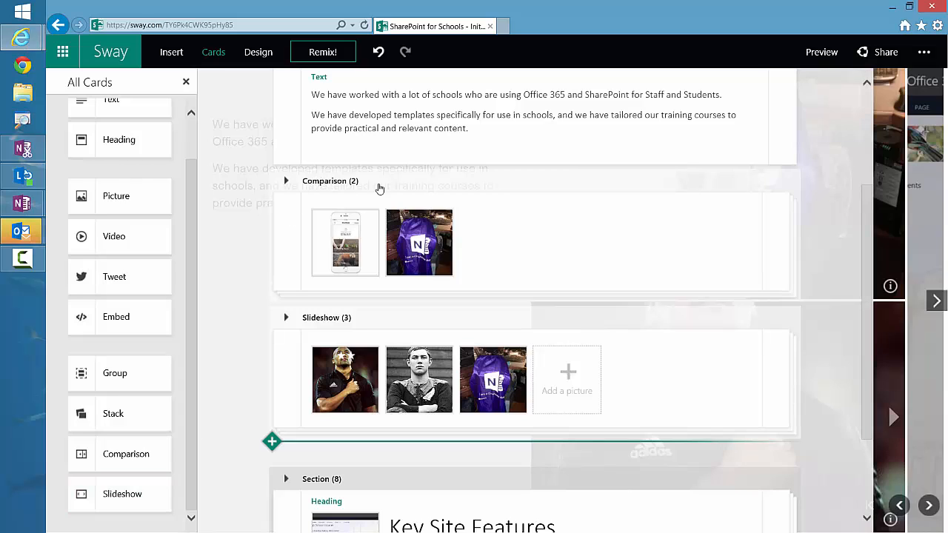
mouse_move(370, 243)
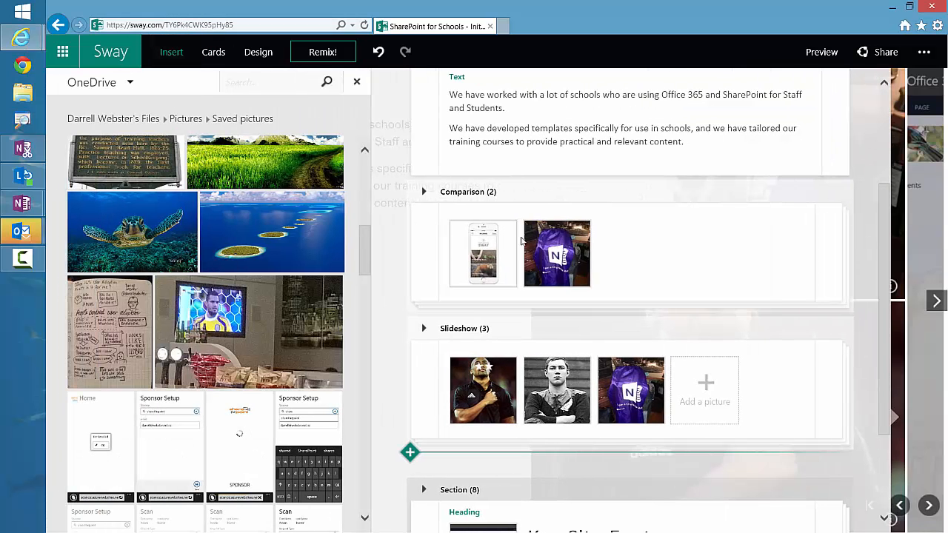
mouse_move(546, 249)
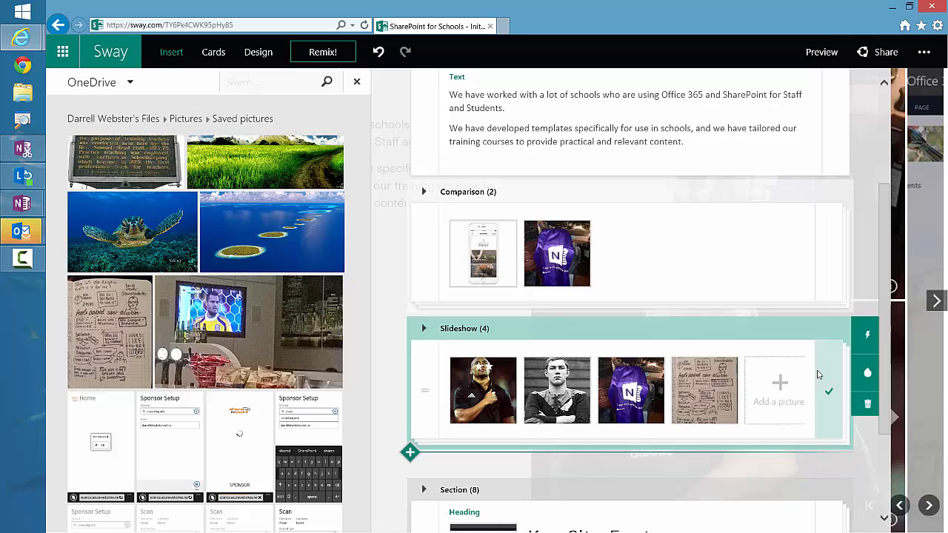
Show the Modify display options for the four-picture slideshow card
left_click(867, 373)
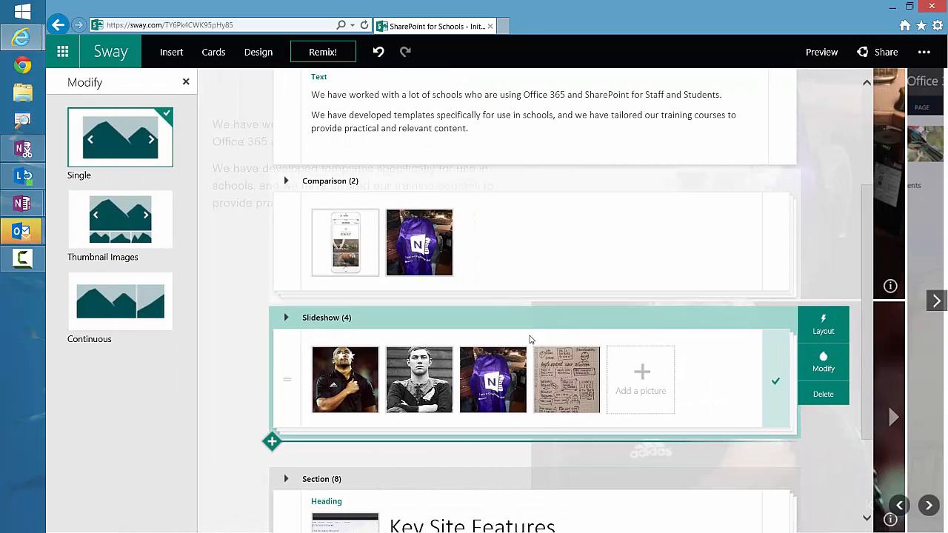
mouse_move(124, 219)
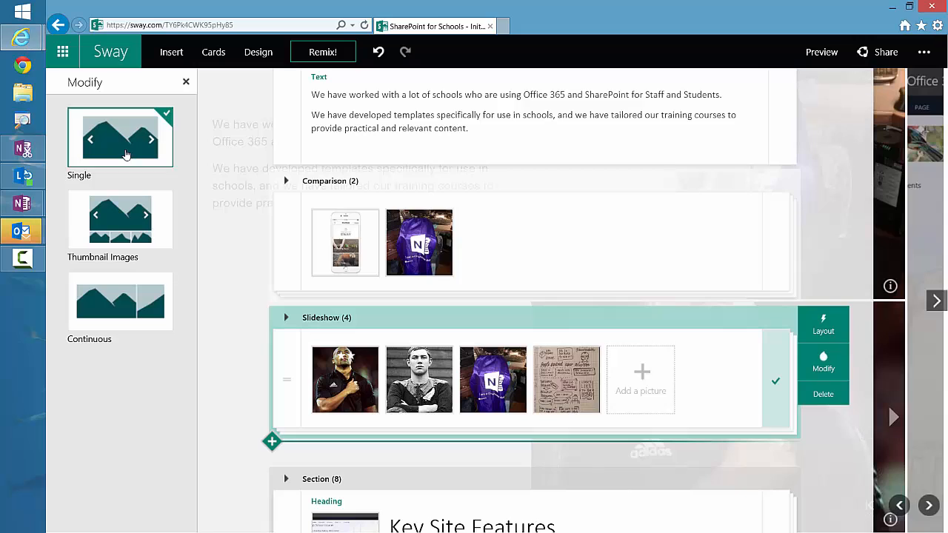
mouse_move(119, 299)
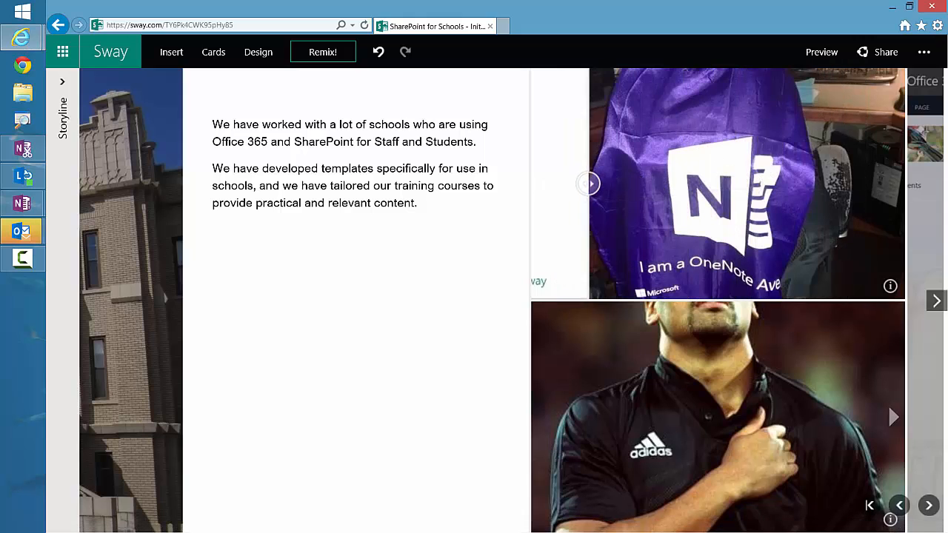
Reveal the other comparison picture and advance the slideshow in preview, then return to the storyline
left_click(586, 184)
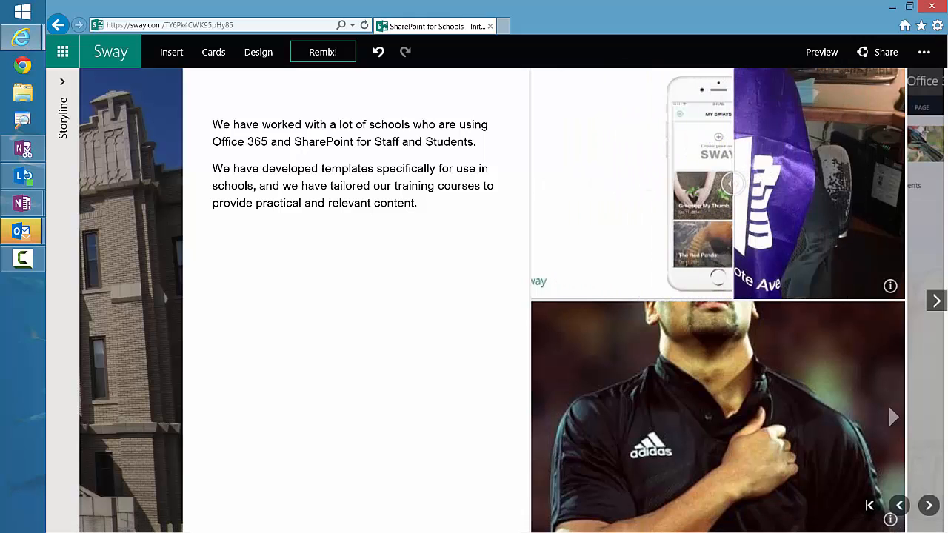
left_click(894, 418)
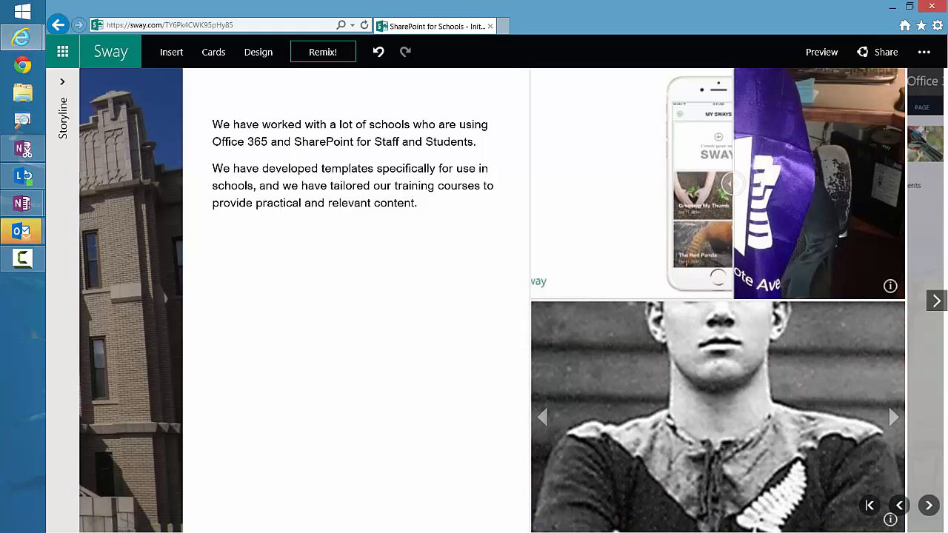
left_click(892, 417)
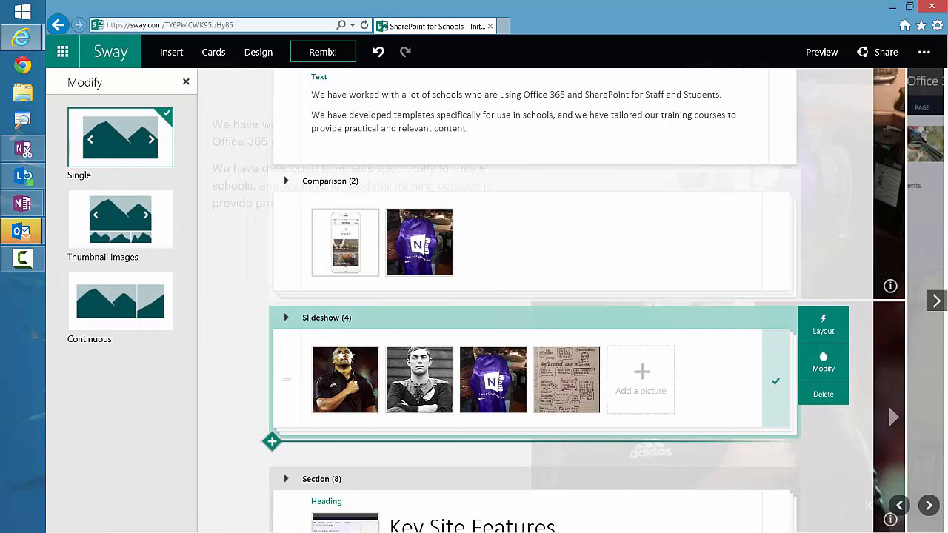
Try the Thumbnail Images slideshow style in preview and return to the storyline
left_click(120, 219)
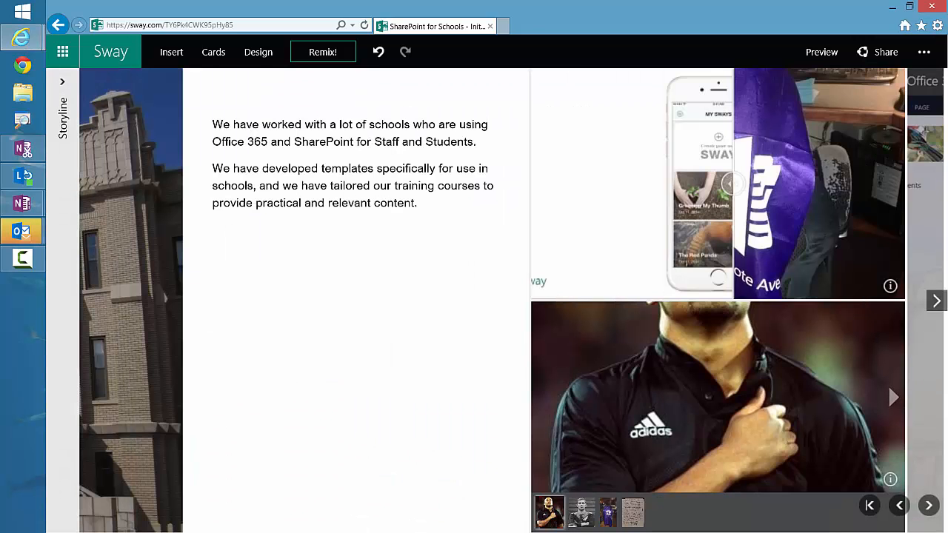
left_click(895, 397)
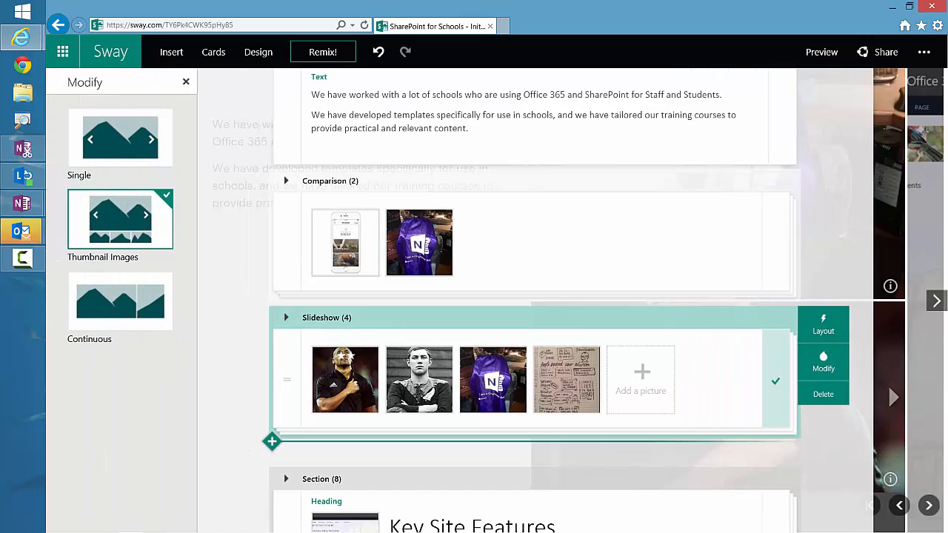
Switch the slideshow to Continuous, page forward and back through its pictures in preview, and return to the storyline
left_click(120, 302)
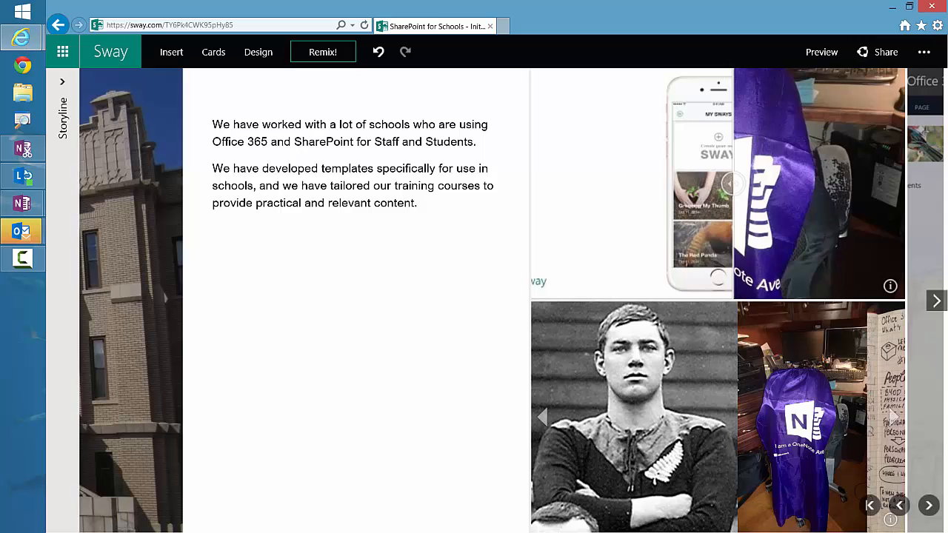
left_click(927, 505)
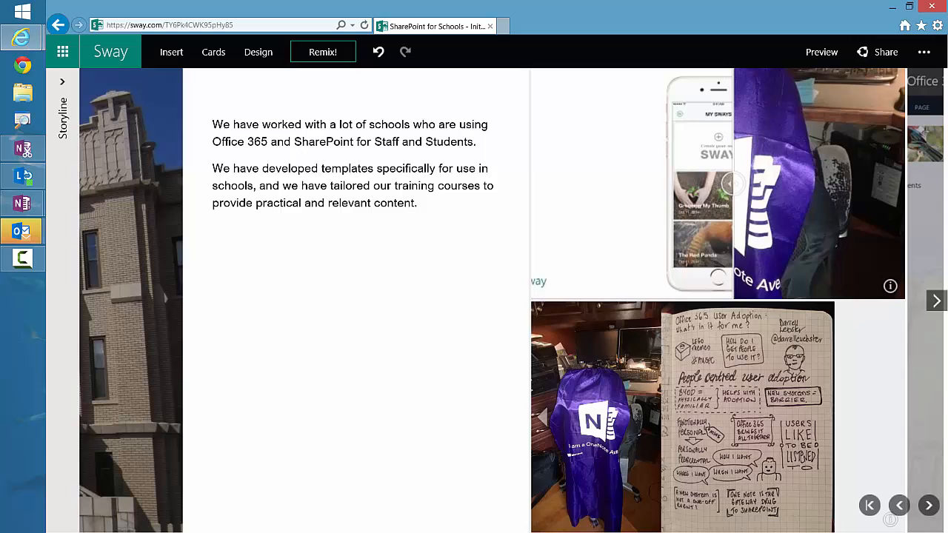
left_click(927, 505)
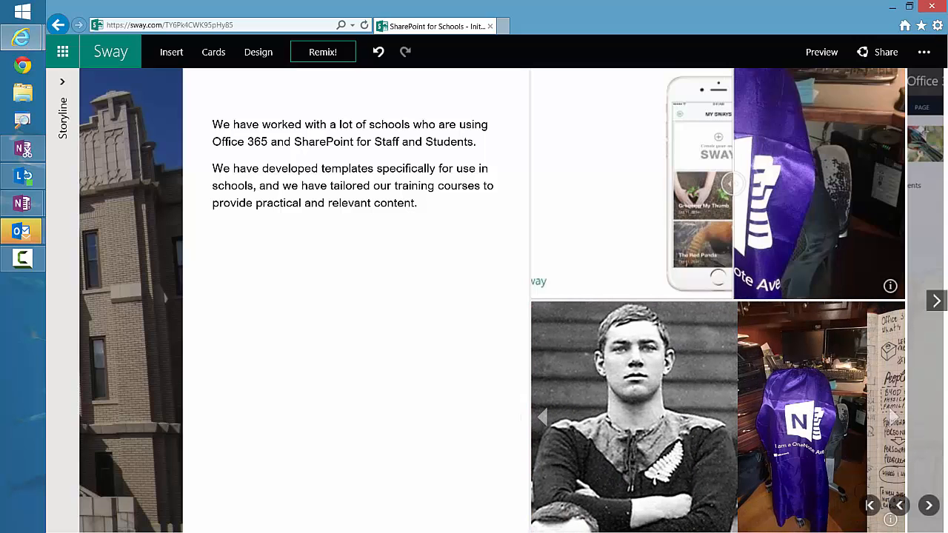
left_click(901, 505)
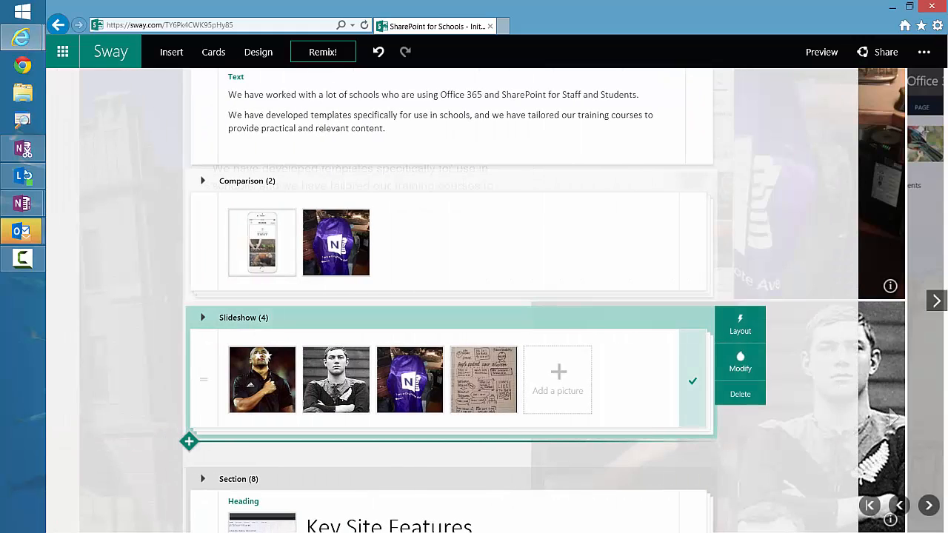
Choose the Continuous slideshow style and preview the story with it
left_click(740, 363)
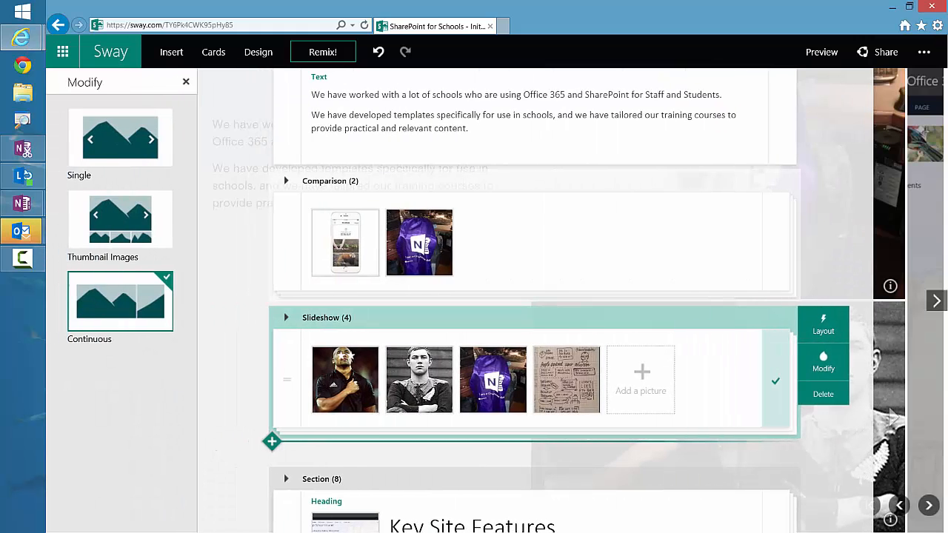
left_click(120, 136)
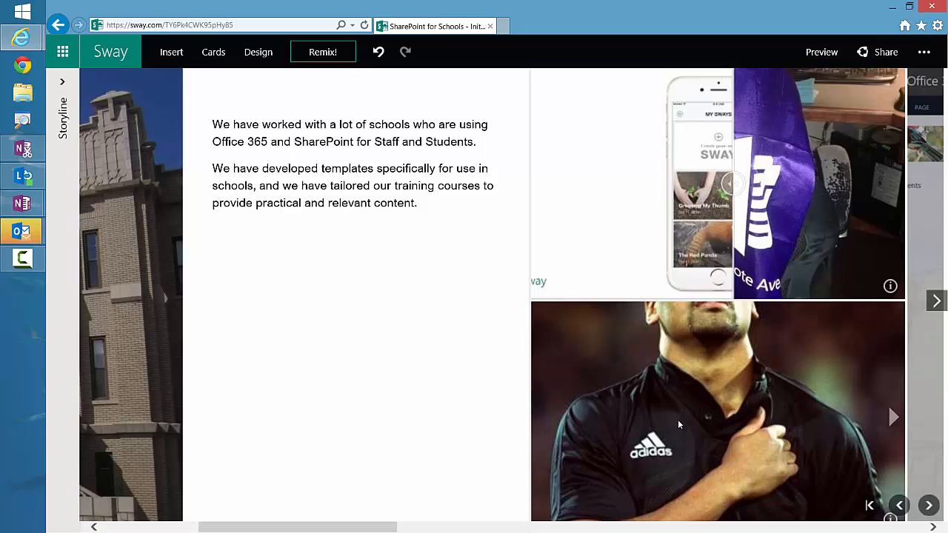
mouse_move(667, 414)
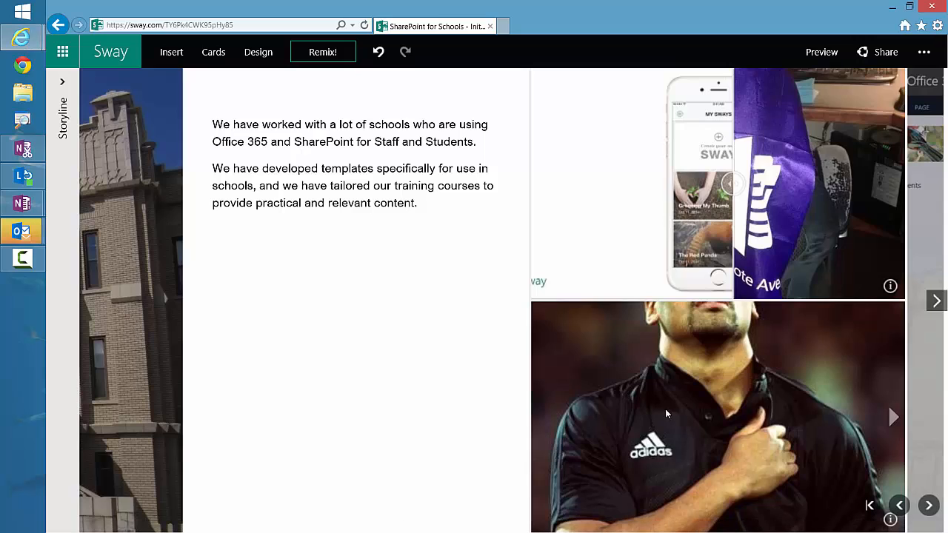
mouse_move(724, 421)
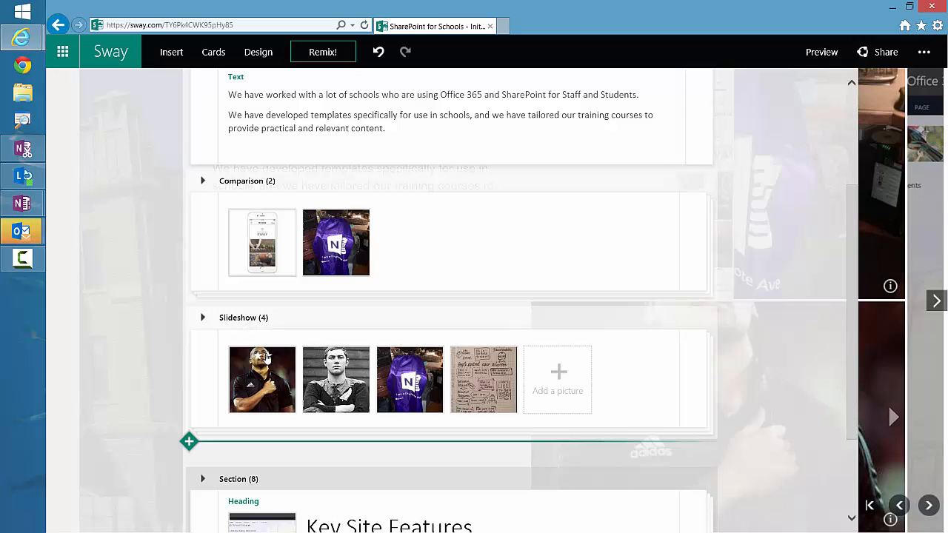
mouse_move(226, 323)
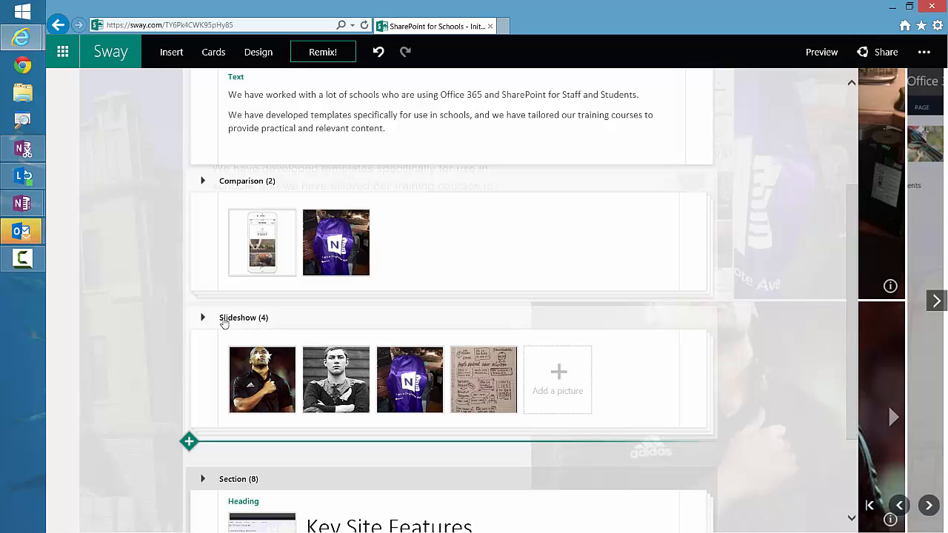
Give the slideshow's first picture Intense emphasis and preview the result
left_click(202, 317)
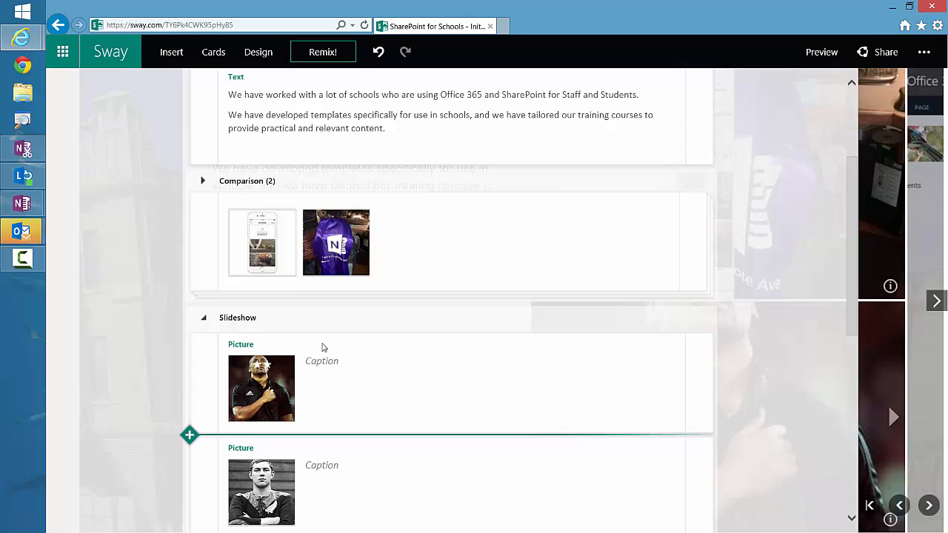
scroll("down", 3)
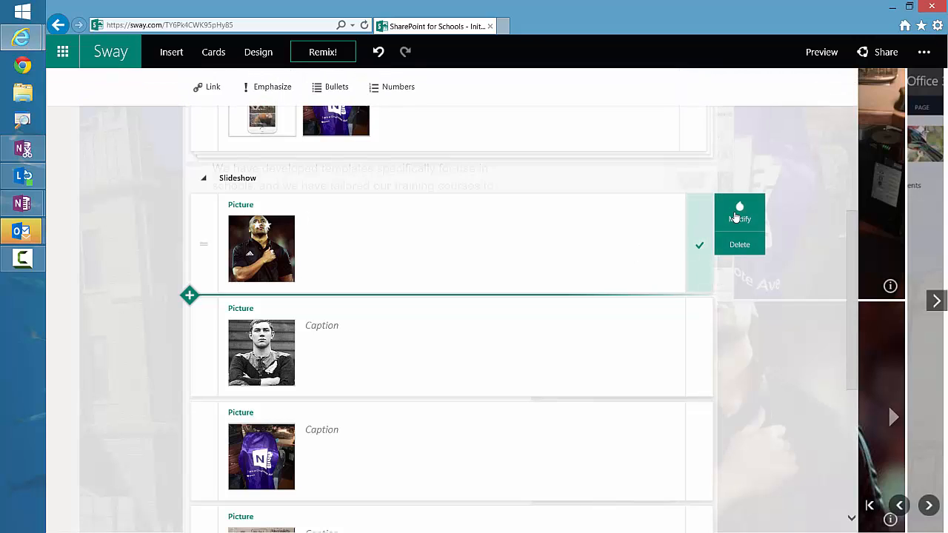
left_click(739, 211)
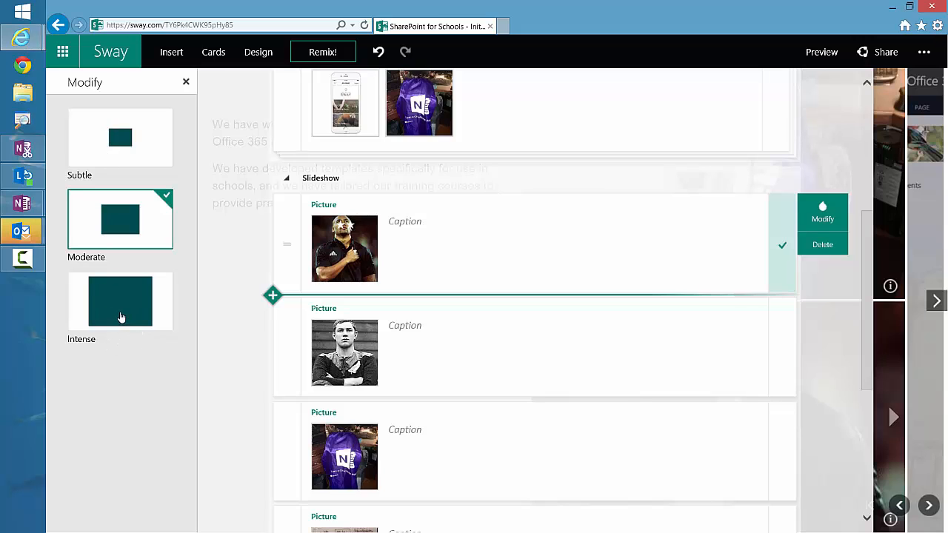
left_click(120, 302)
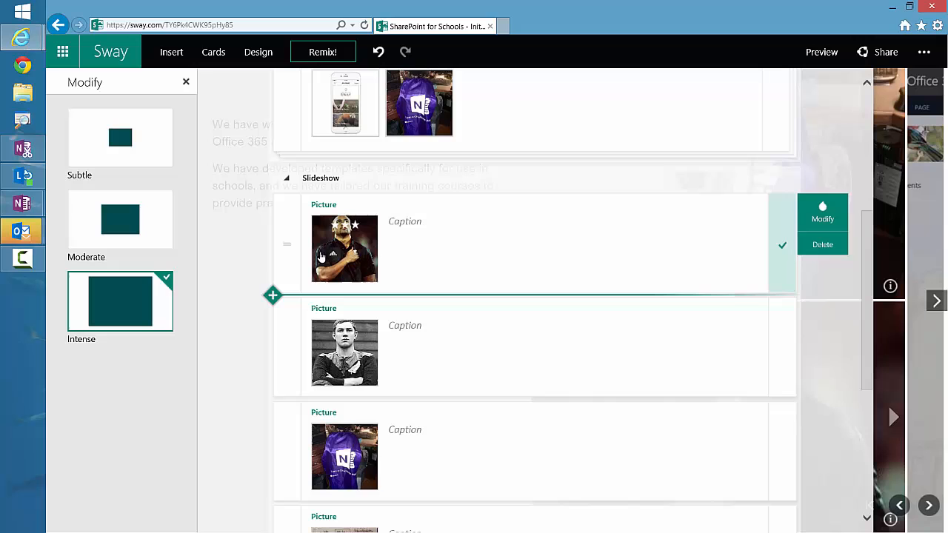
mouse_move(911, 249)
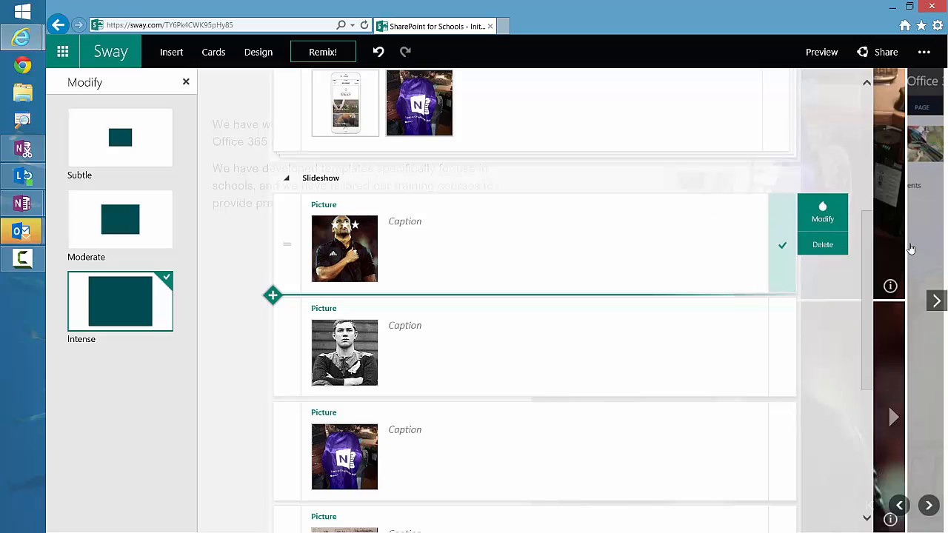
mouse_move(916, 246)
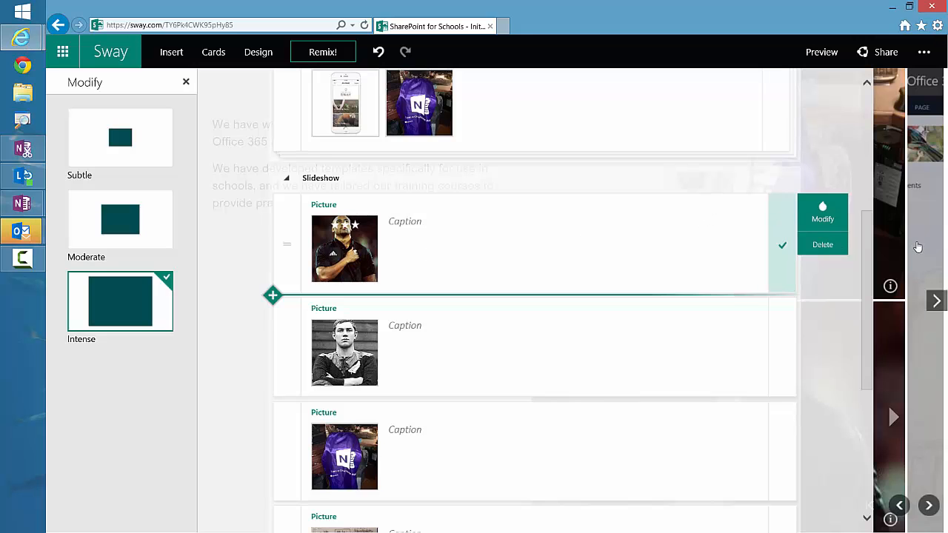
left_click(186, 82)
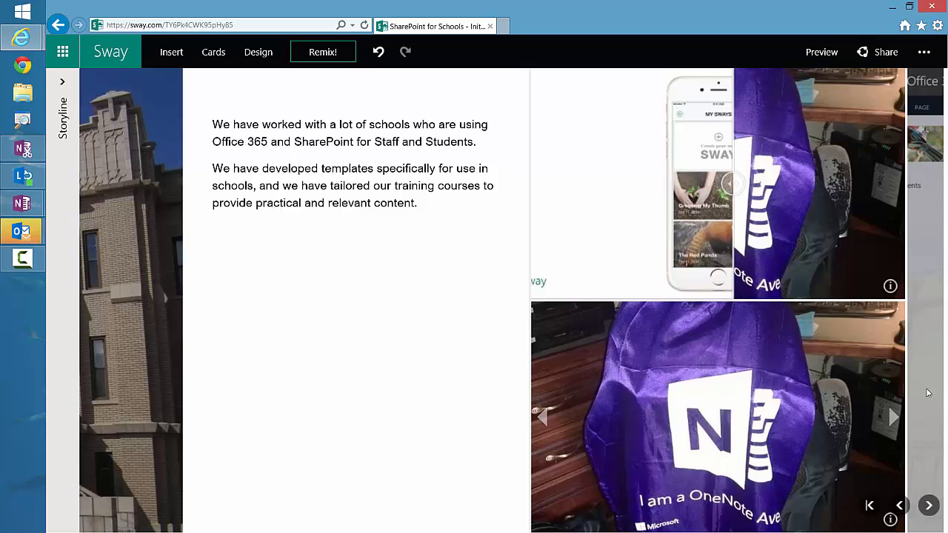
Advance the previewed slideshow one picture and return to the storyline
left_click(893, 416)
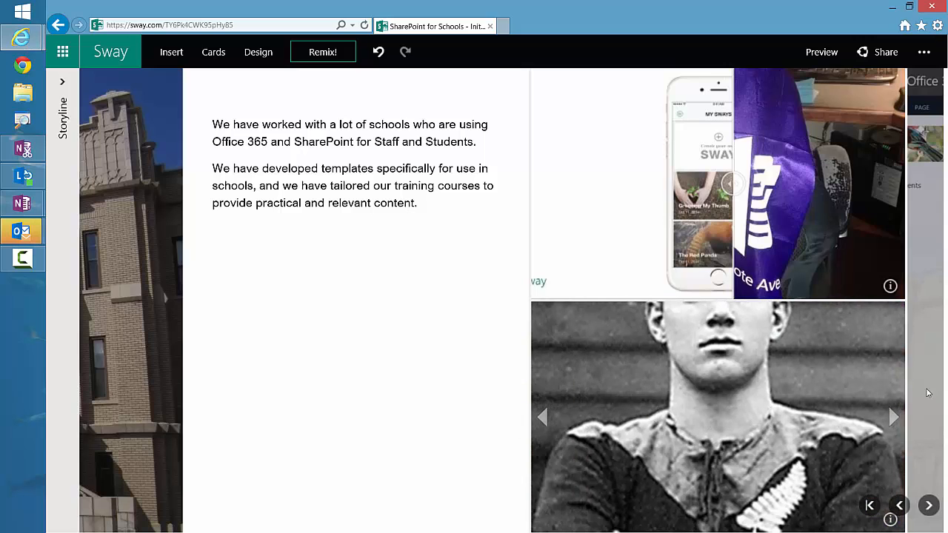
left_click(893, 418)
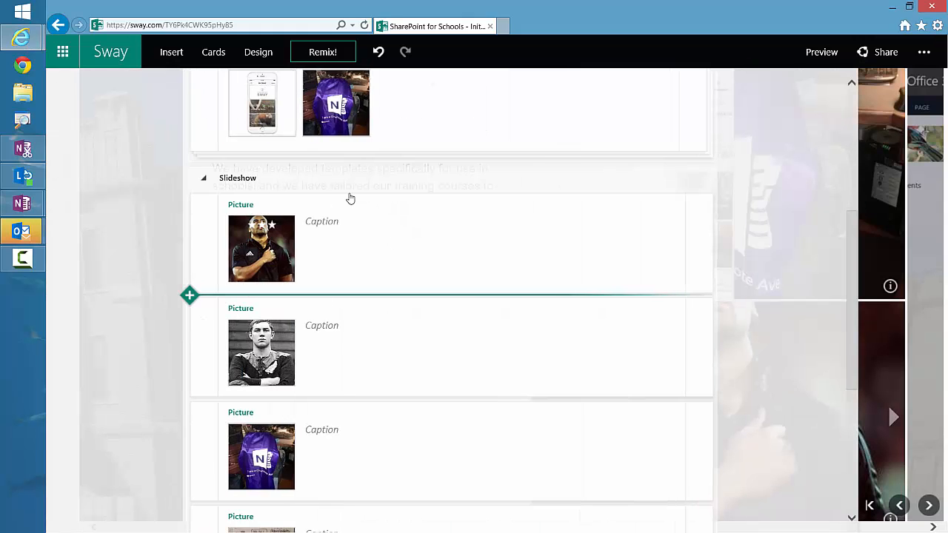
Collapse the slideshow into one card and bring up its display style options
left_click(203, 177)
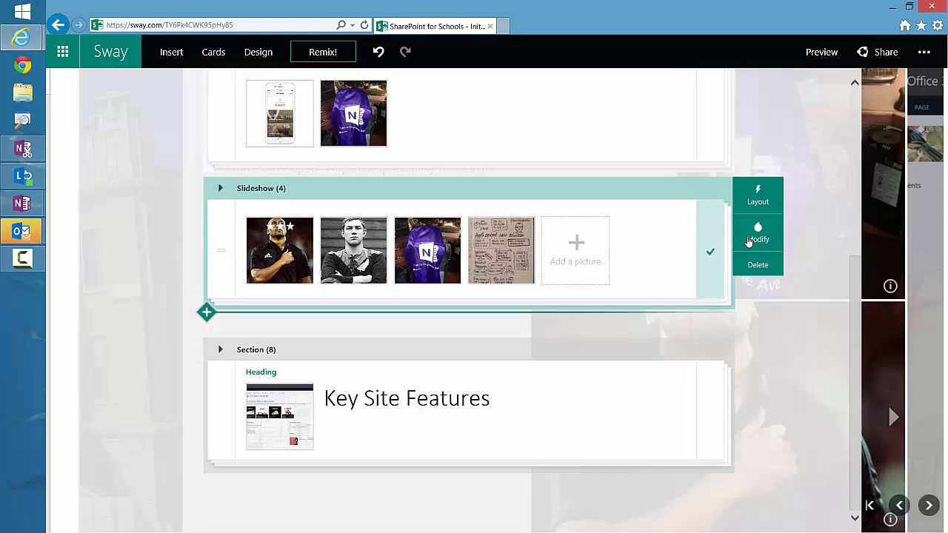
left_click(758, 239)
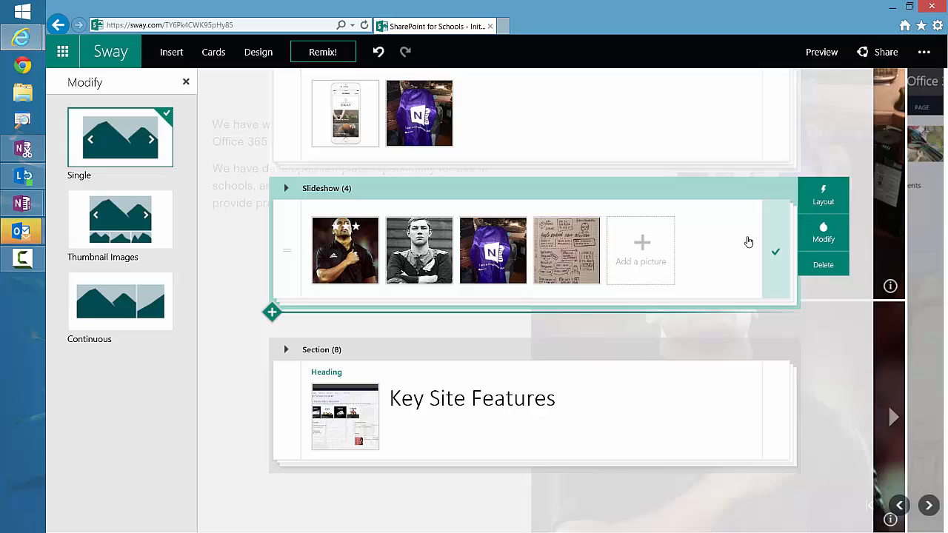